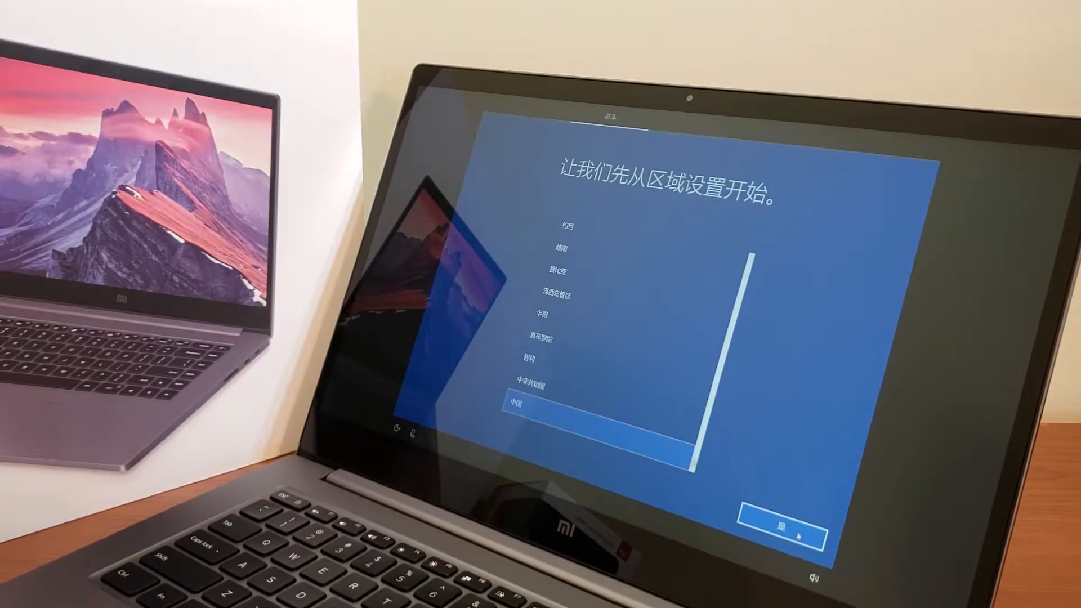
- Confirm 中国 as the region and keep the suggested 微软拼音 keyboard layout
click(776, 522)
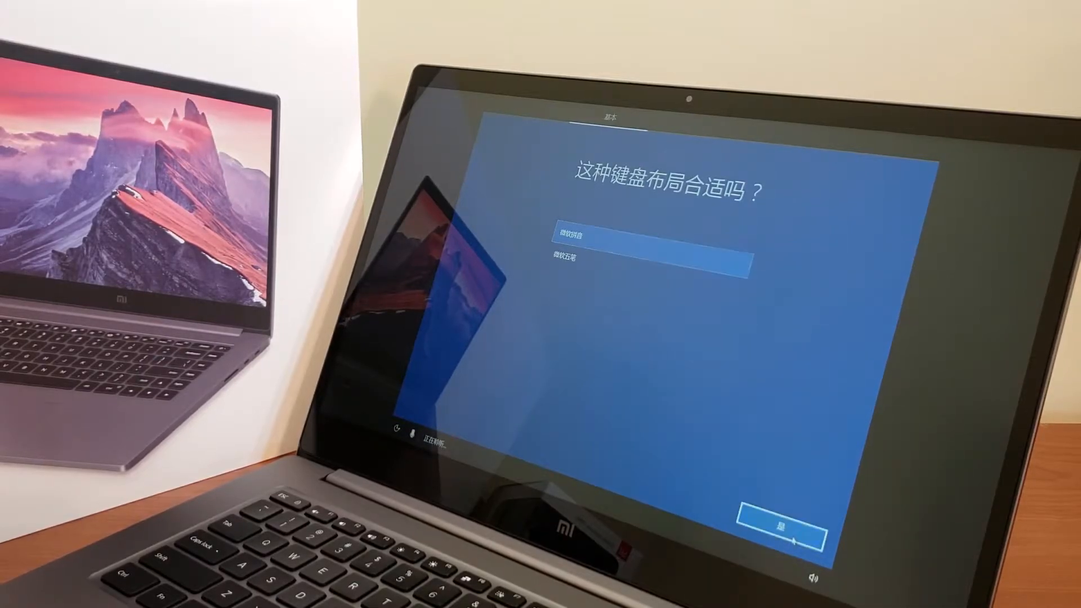
click(786, 518)
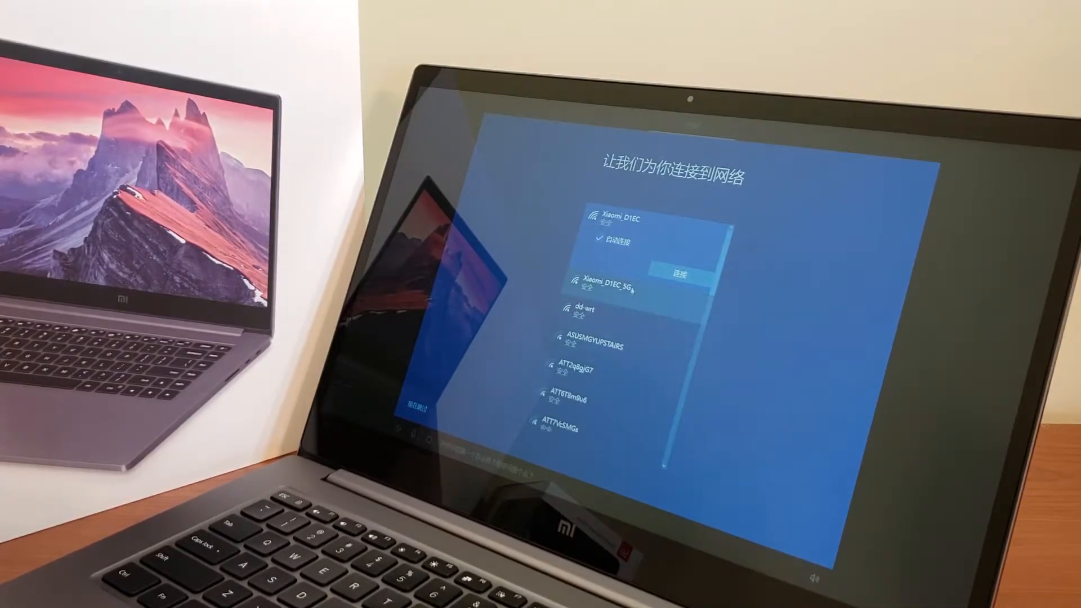
- Select the Xiaomi_D1EC_5G wireless network and connect to it
click(603, 282)
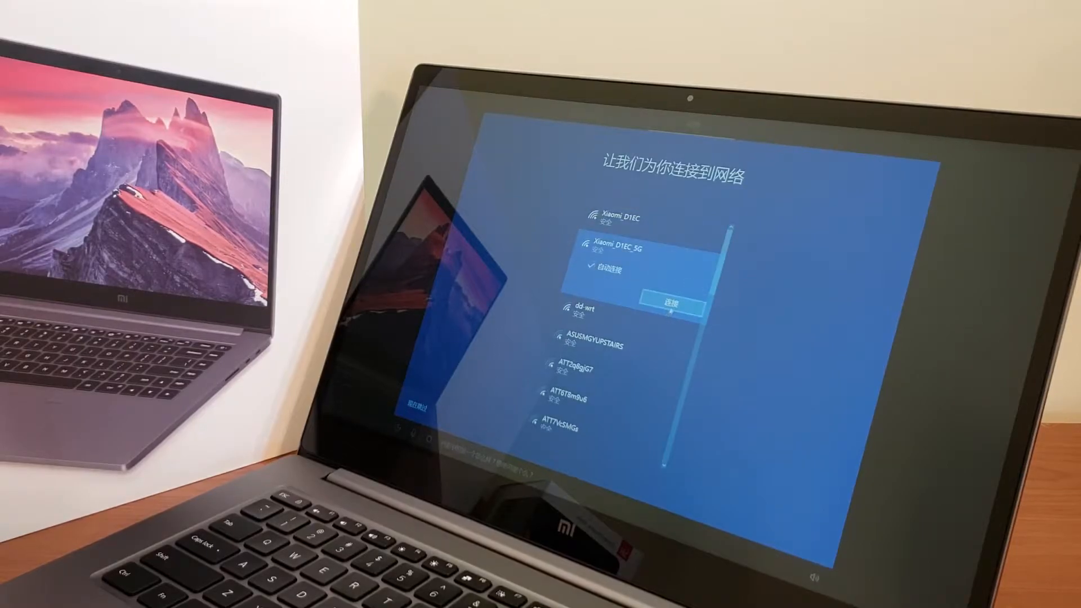
click(674, 306)
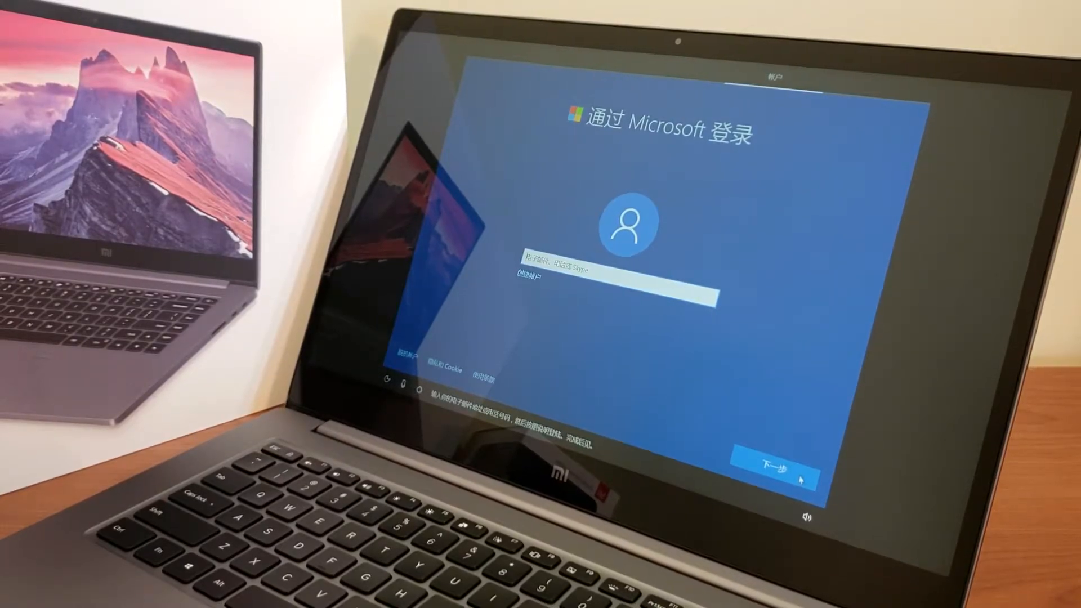
- Continue the Microsoft account sign-in with 下一步 to reach fingerprint setup
click(766, 463)
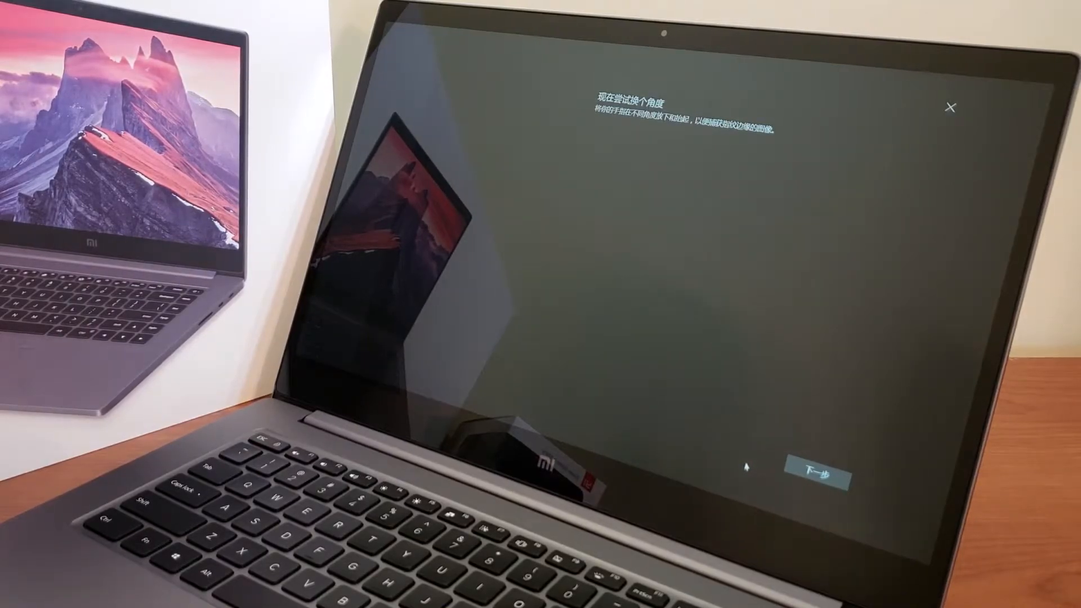
- Finish the fingerprint scans and start setting up a sign-in PIN
click(824, 460)
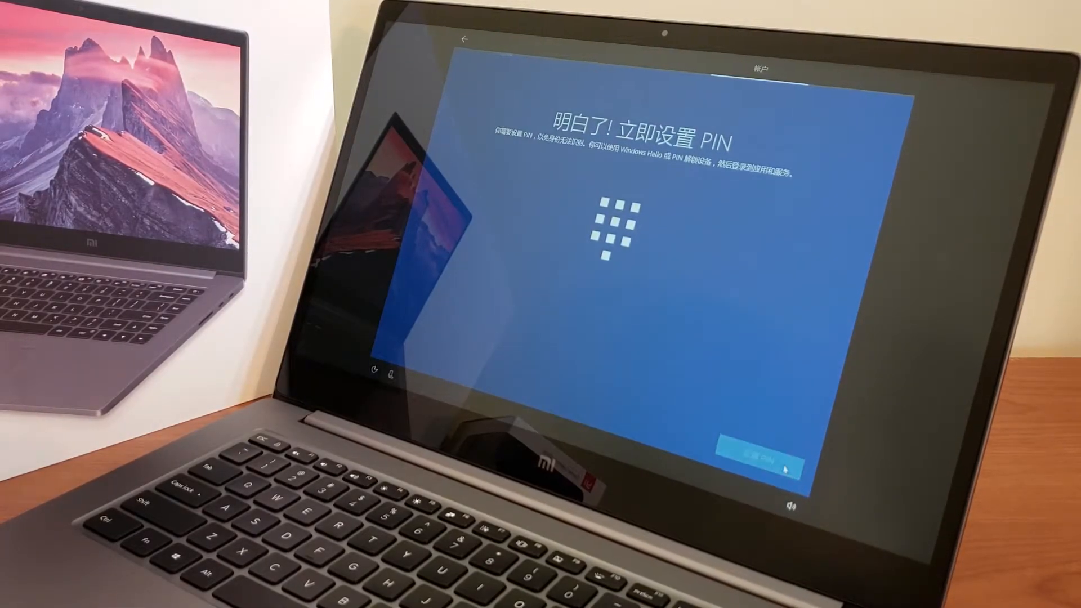
click(734, 450)
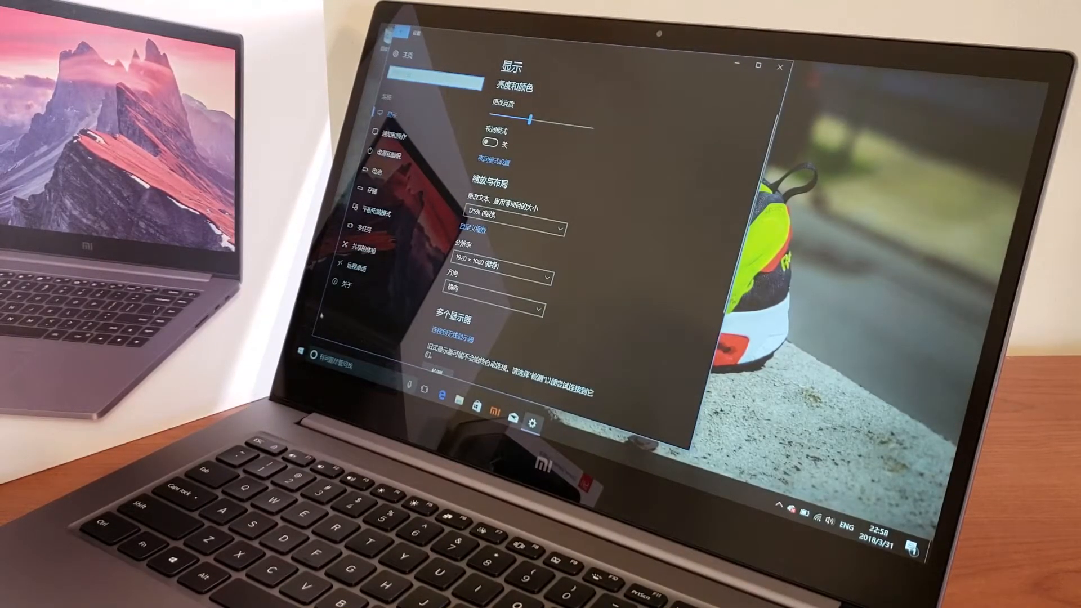
- Leave Display settings and view Activation under 更新和安全 to read the license status
click(357, 268)
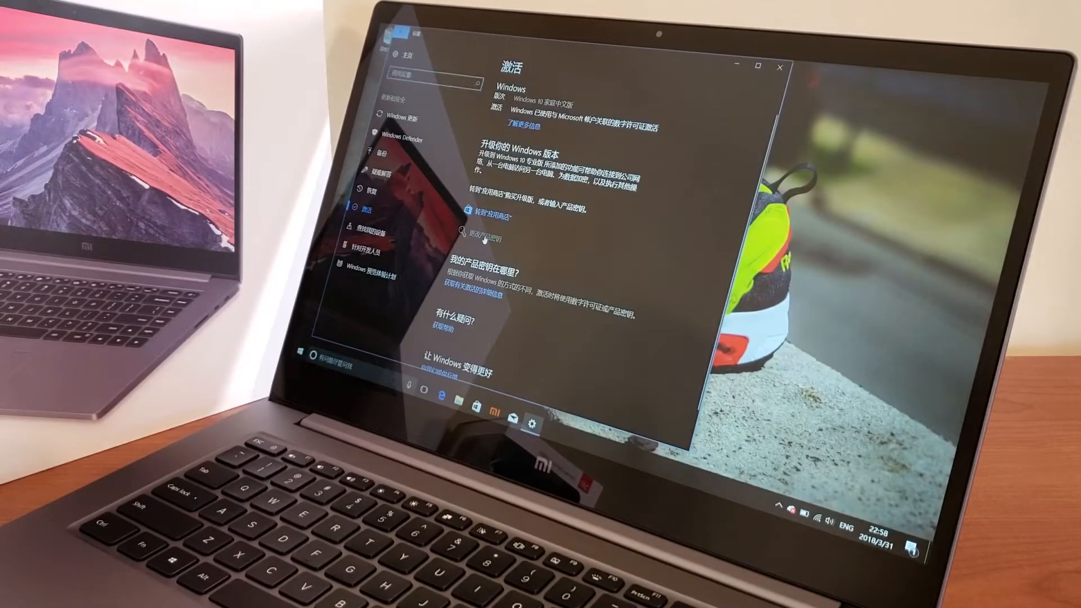
click(489, 229)
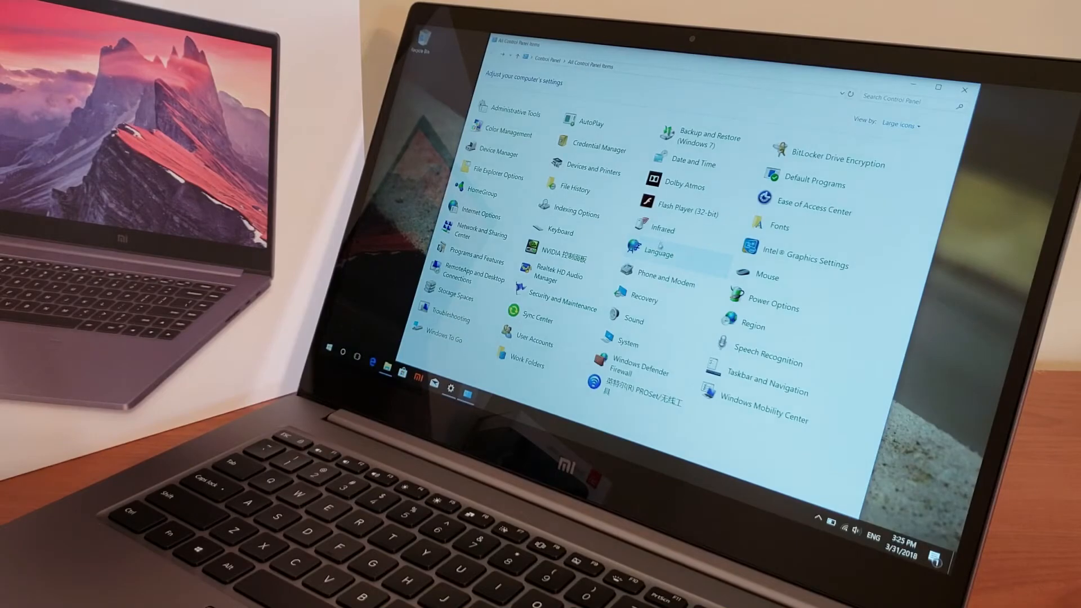
- Review English (United States) language options, then reach Advanced settings and the welcome screen language settings
click(657, 253)
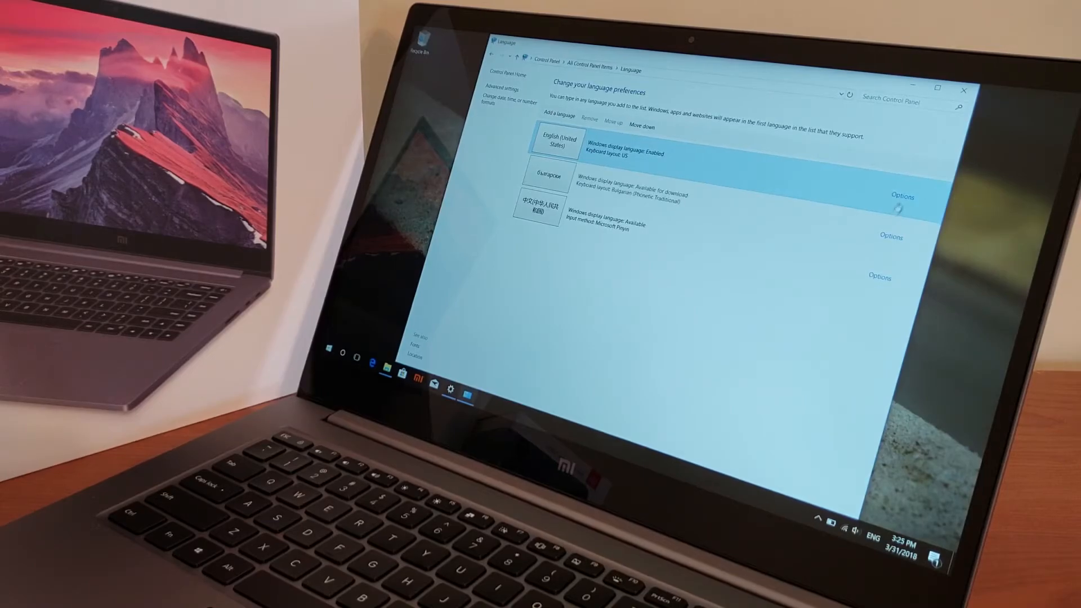
click(902, 196)
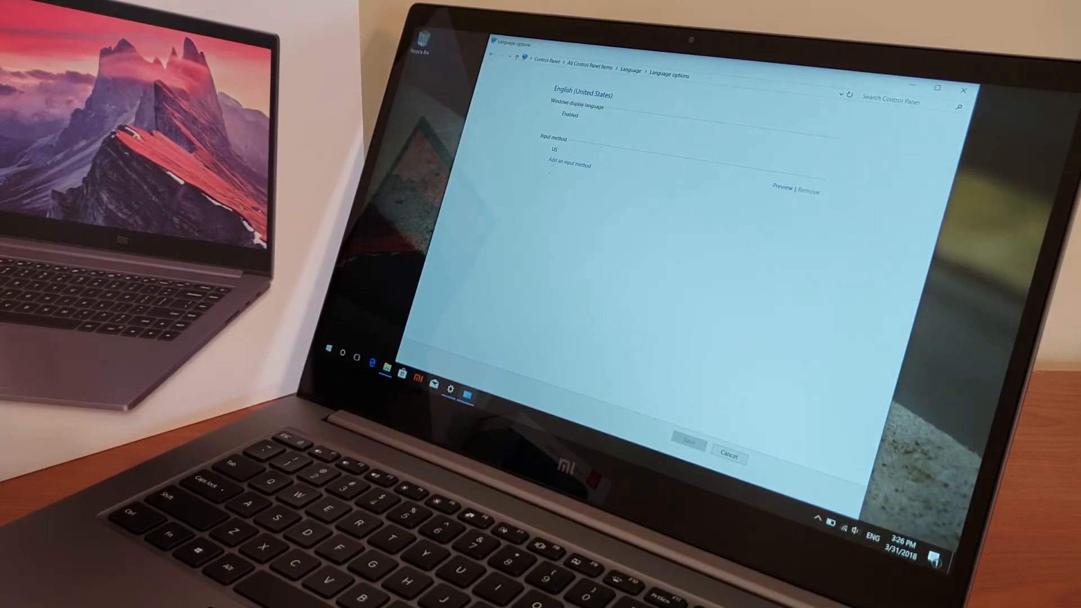
click(497, 58)
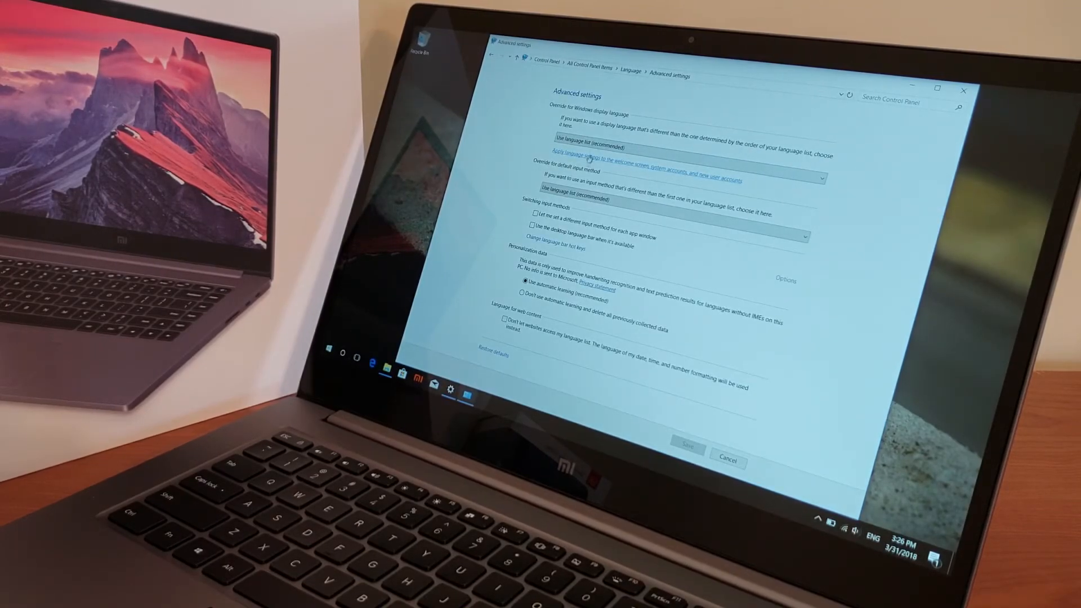
click(683, 147)
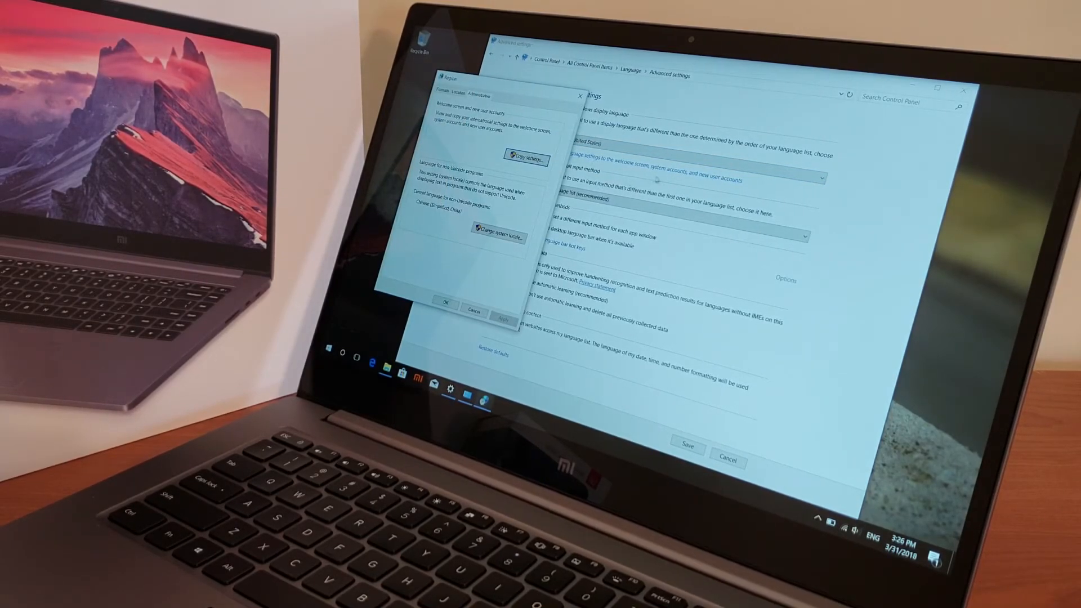
mouse_move(696, 183)
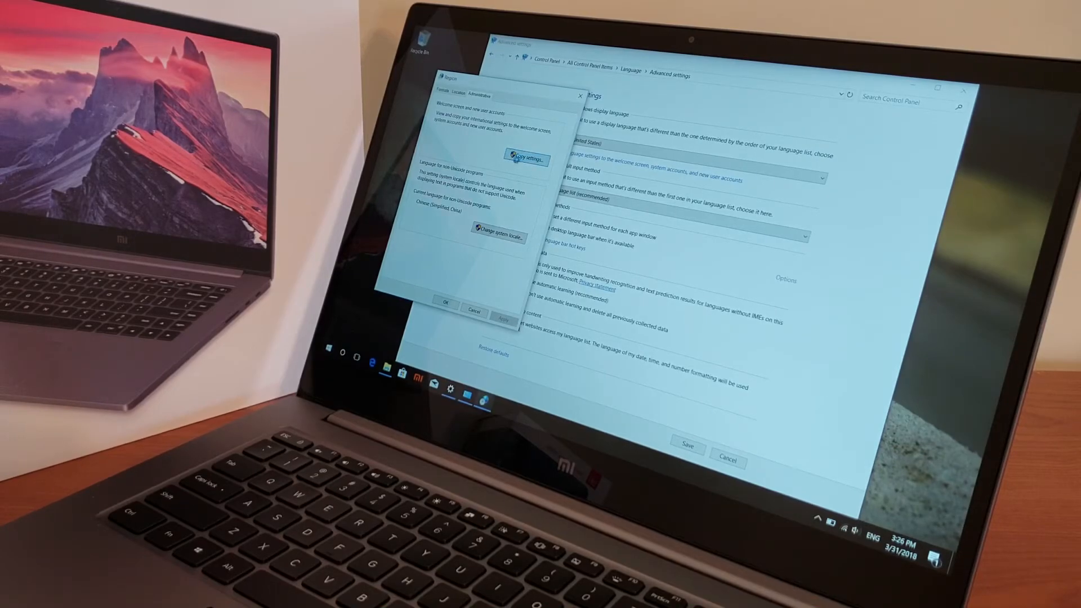
- Copy current language settings to the welcome screen and system accounts, then close the dialog
click(525, 158)
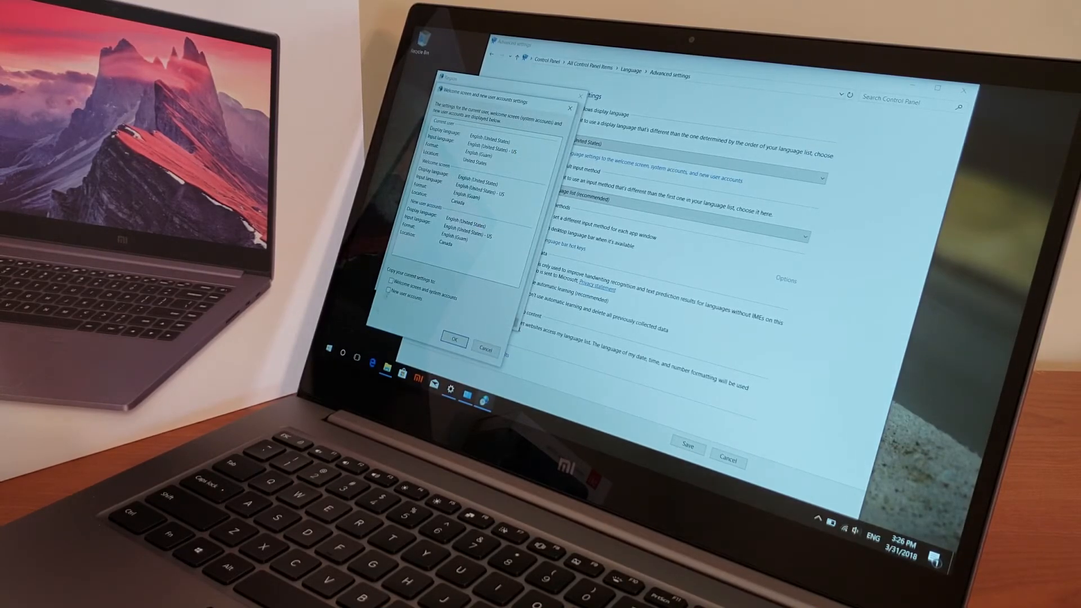
click(391, 288)
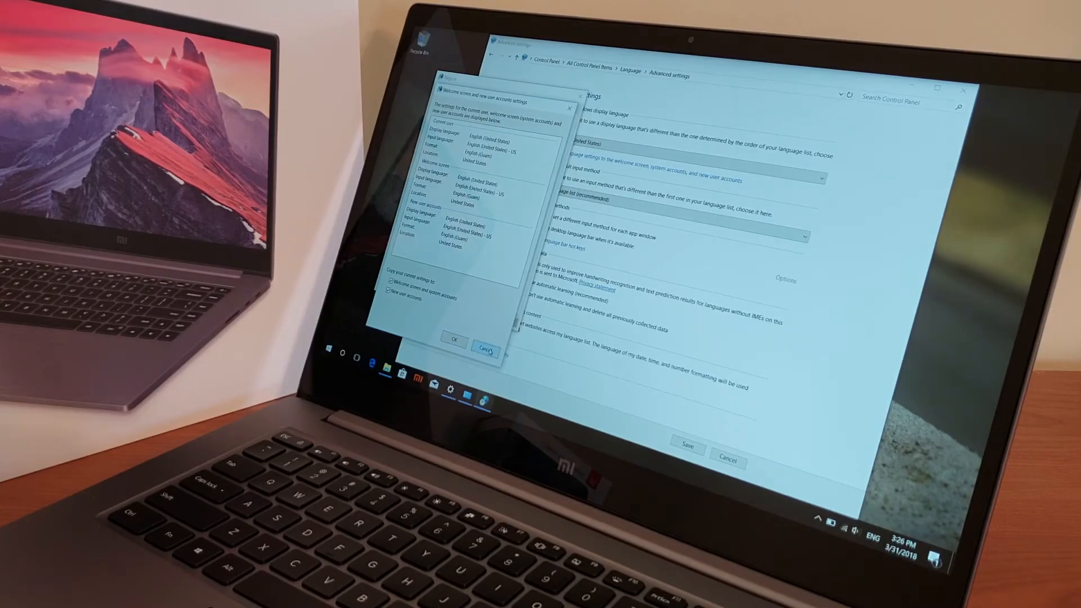
click(484, 345)
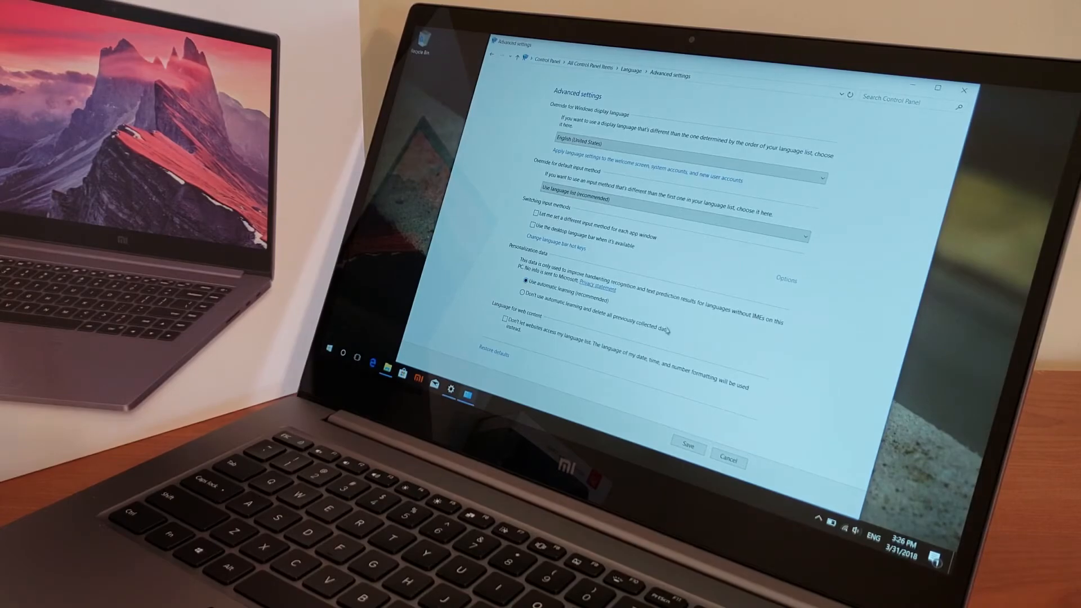
mouse_move(728, 461)
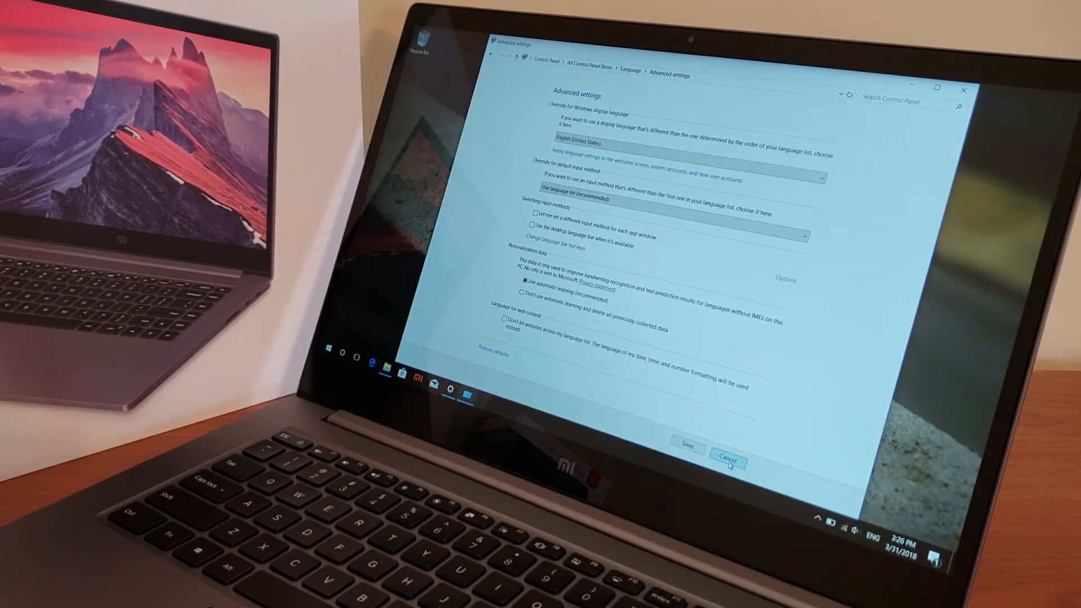
- Cancel out of the Advanced language settings window, returning to the desktop
click(726, 460)
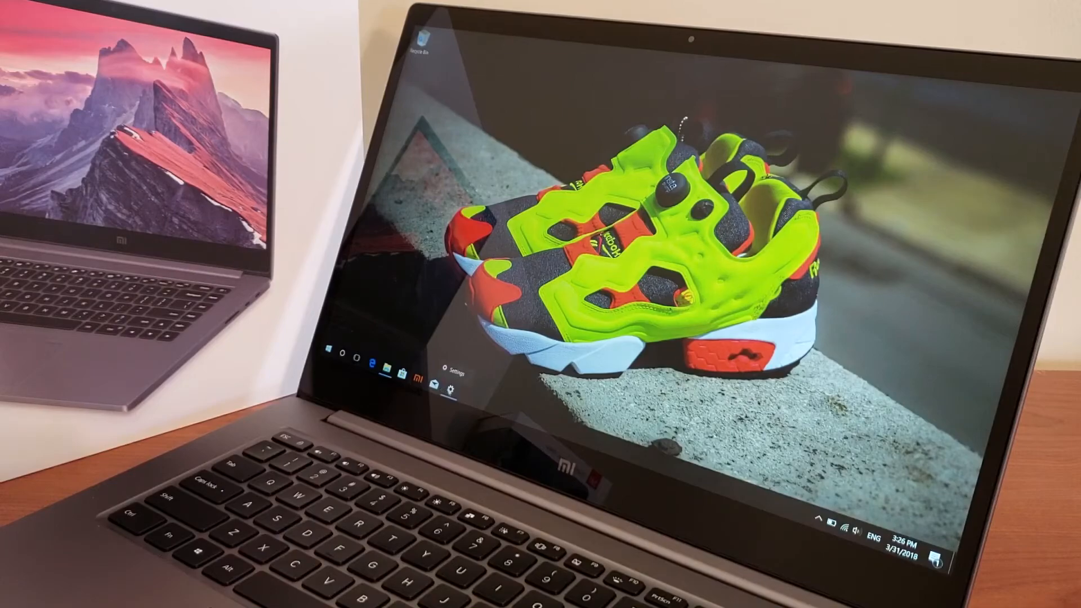
- Go to Settings > Time & Language > Region & language to list installed languages
click(453, 371)
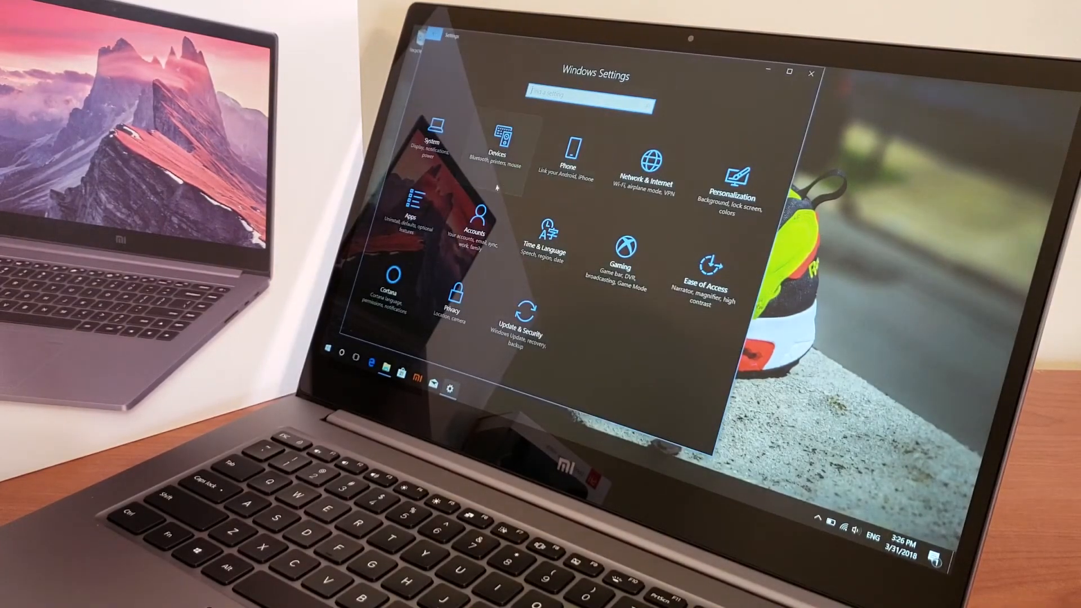
click(550, 248)
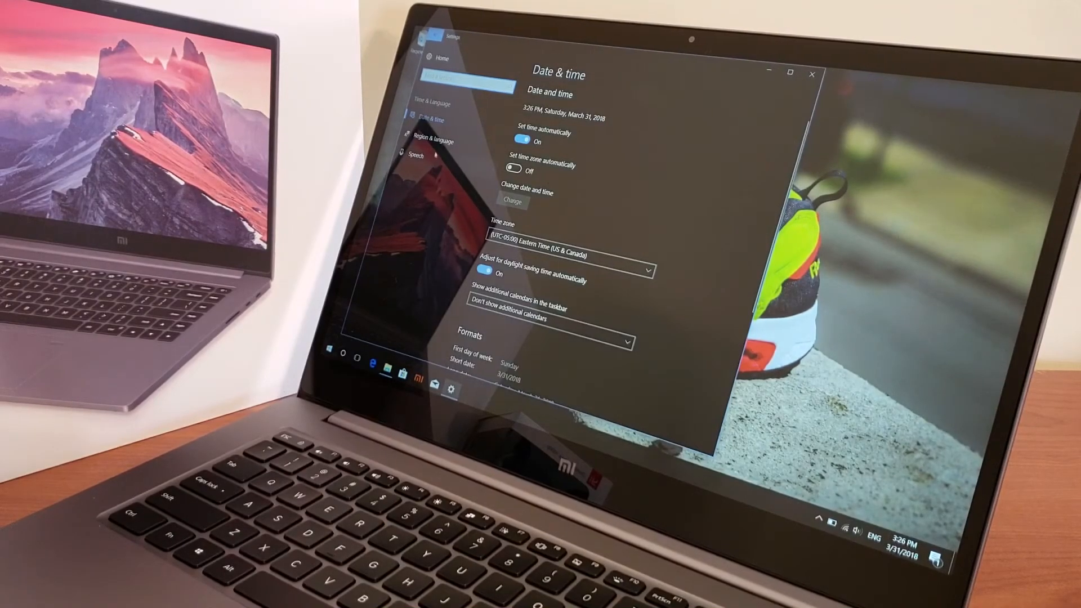
click(434, 142)
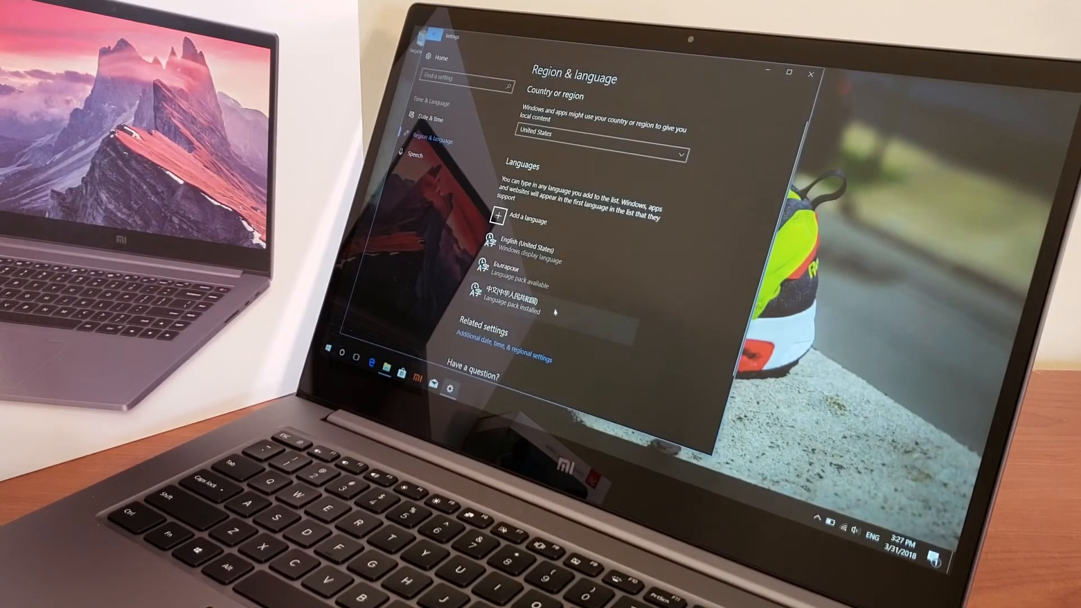
- Remove the Chinese language entry, leaving English and Bulgarian, and close Settings
click(507, 300)
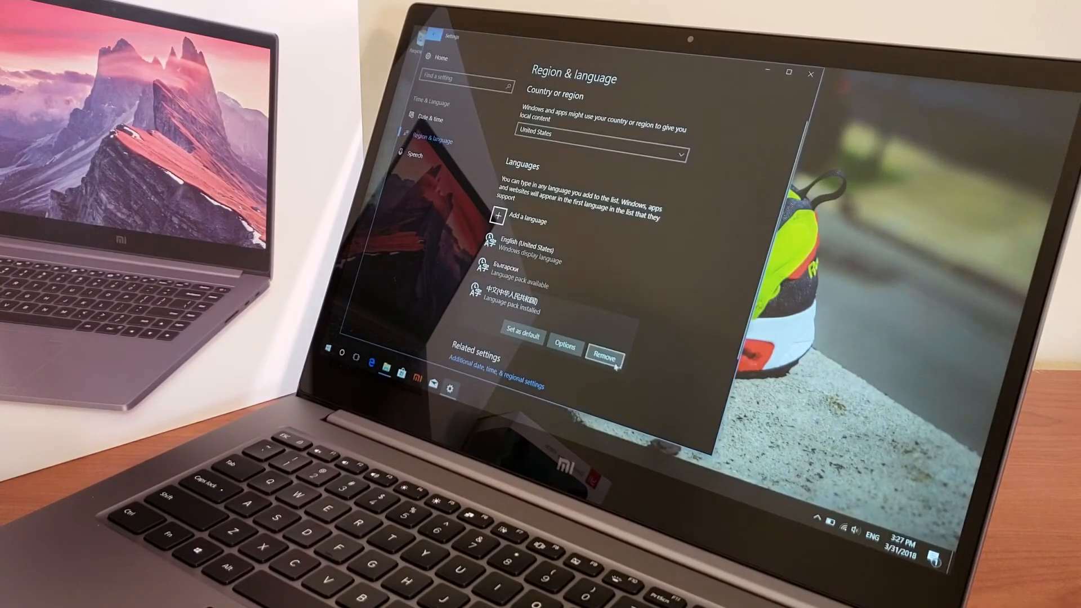
click(603, 359)
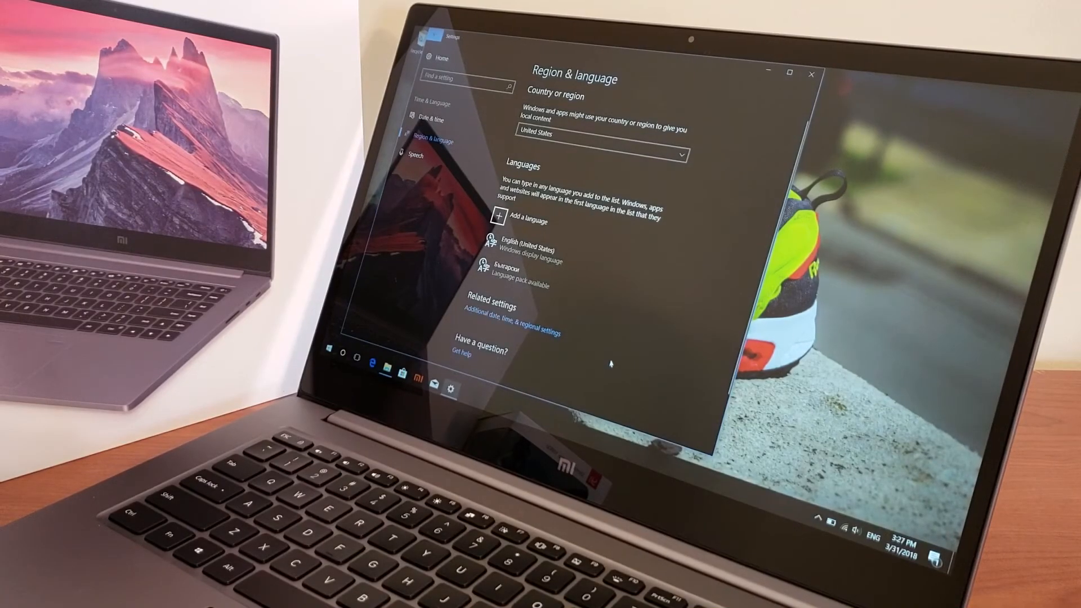
mouse_move(648, 298)
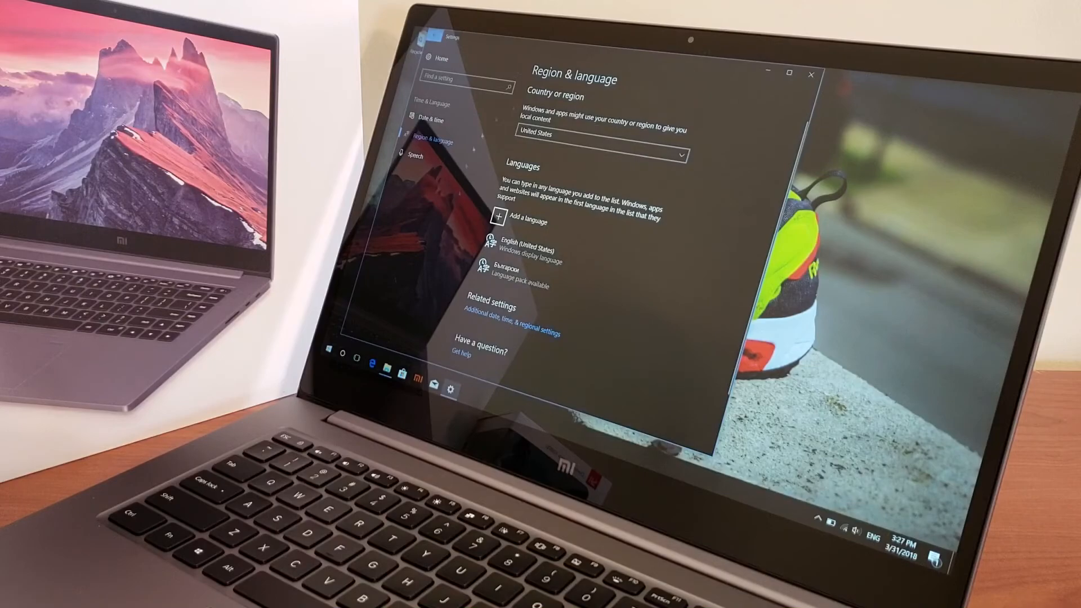
click(812, 75)
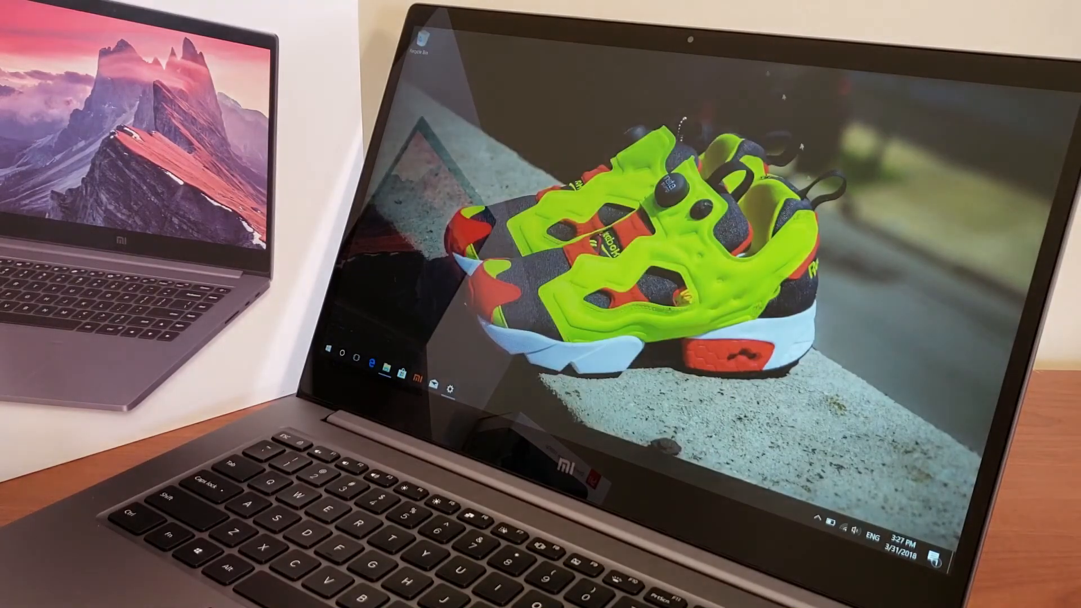